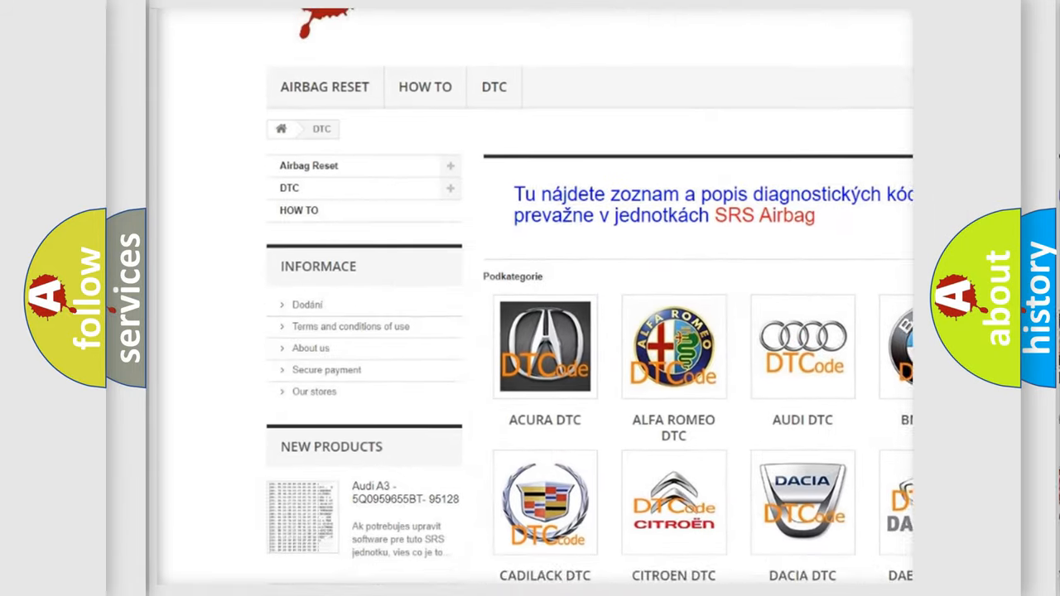
scroll("down", 3)
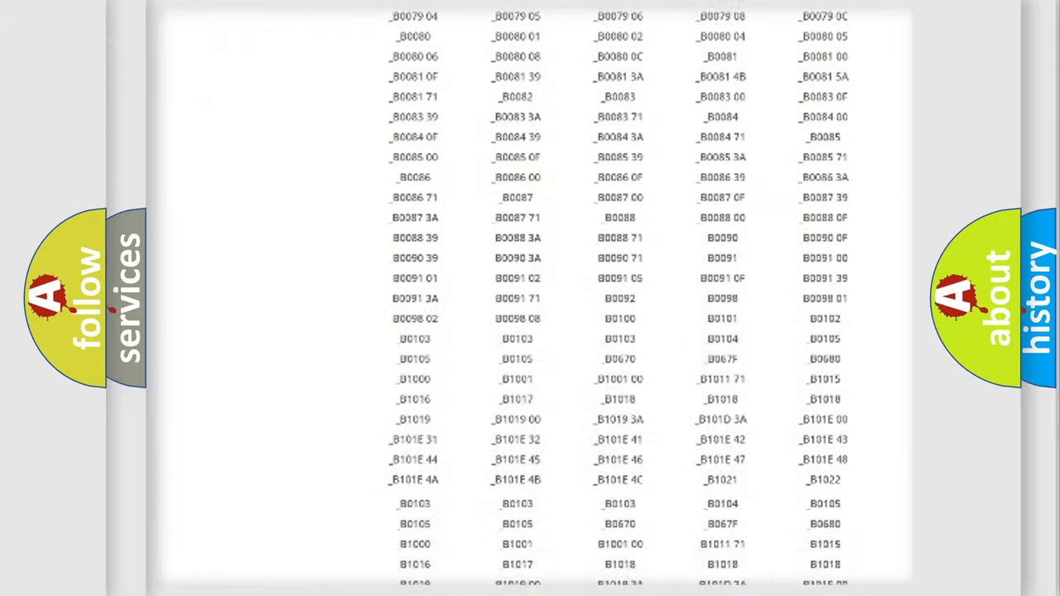
scroll("up", 3)
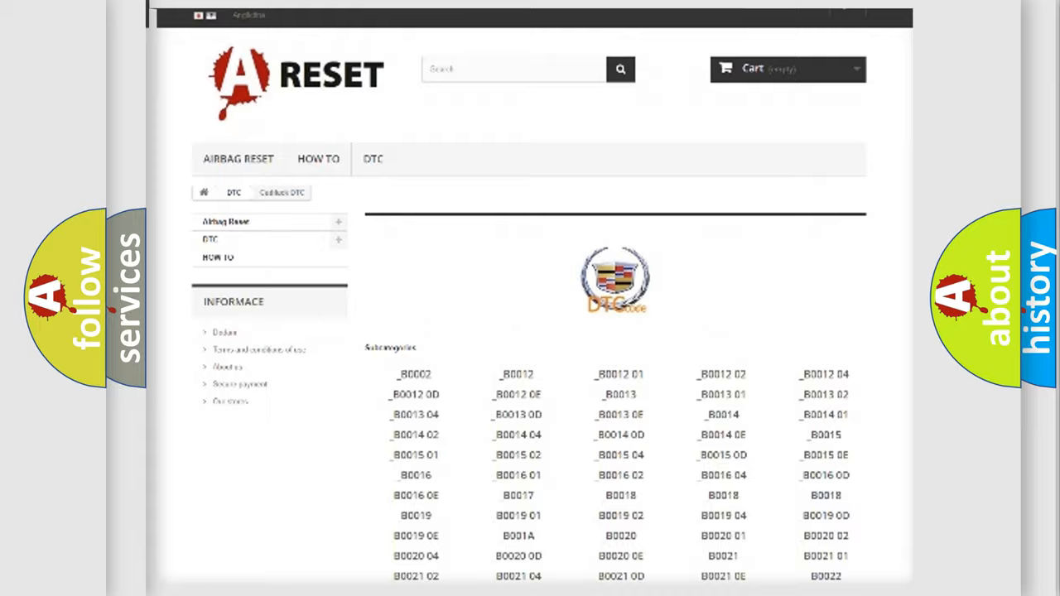